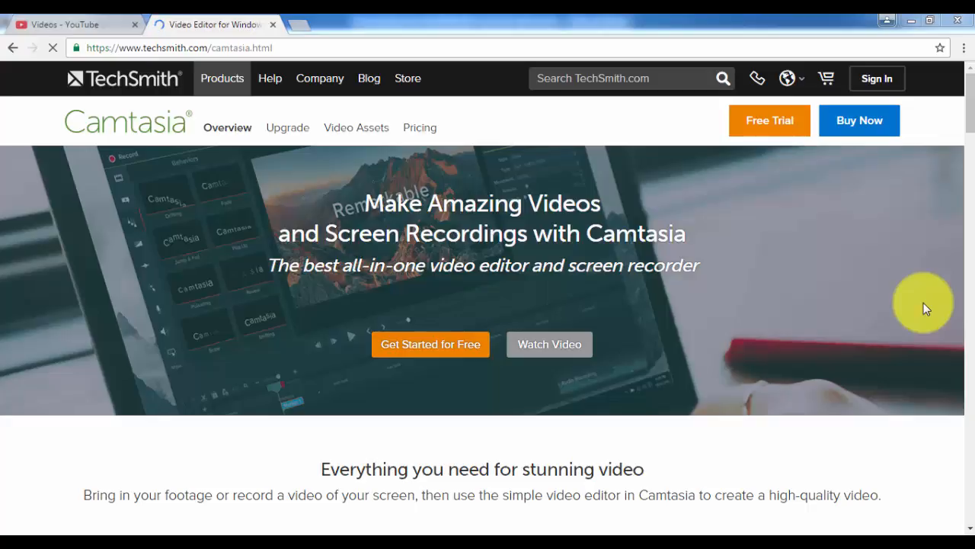
mouse_move(886, 314)
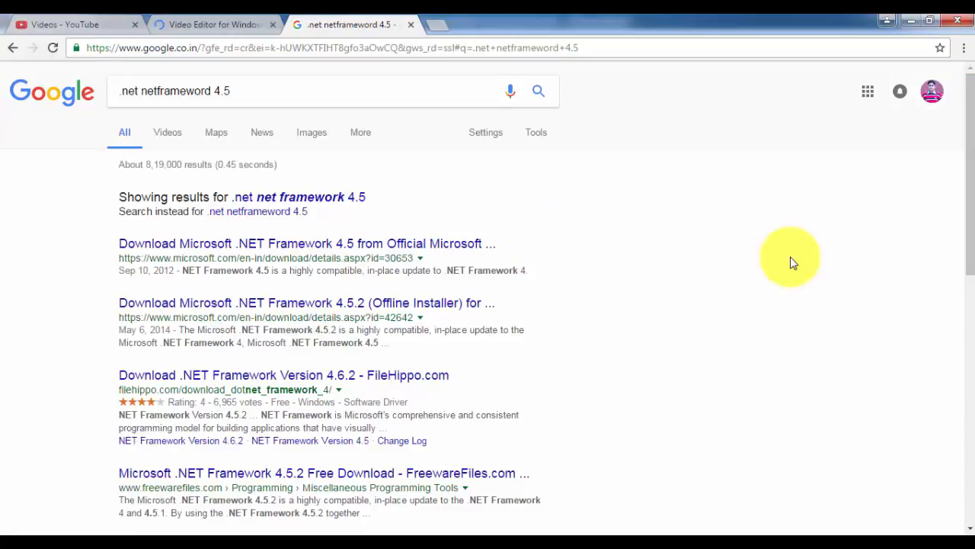
mouse_move(415, 187)
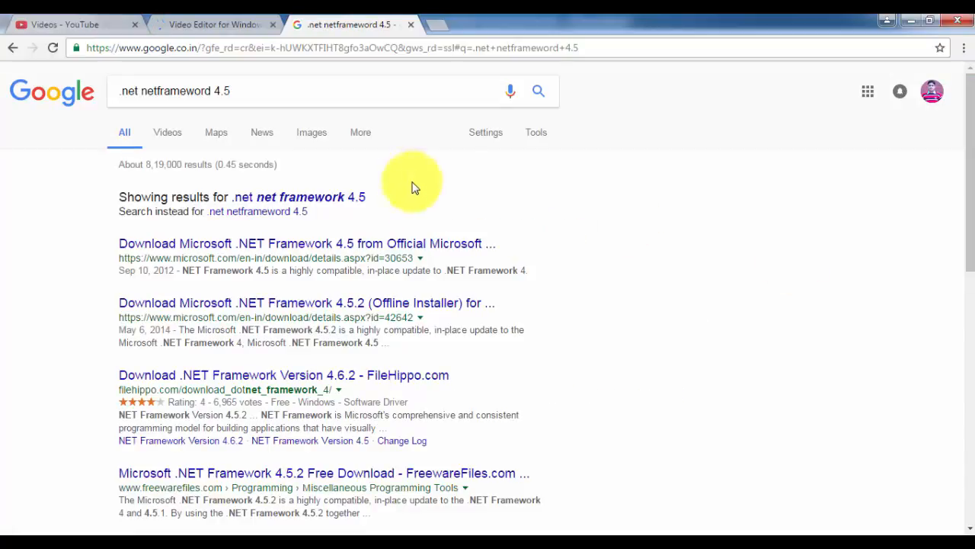
mouse_move(178, 251)
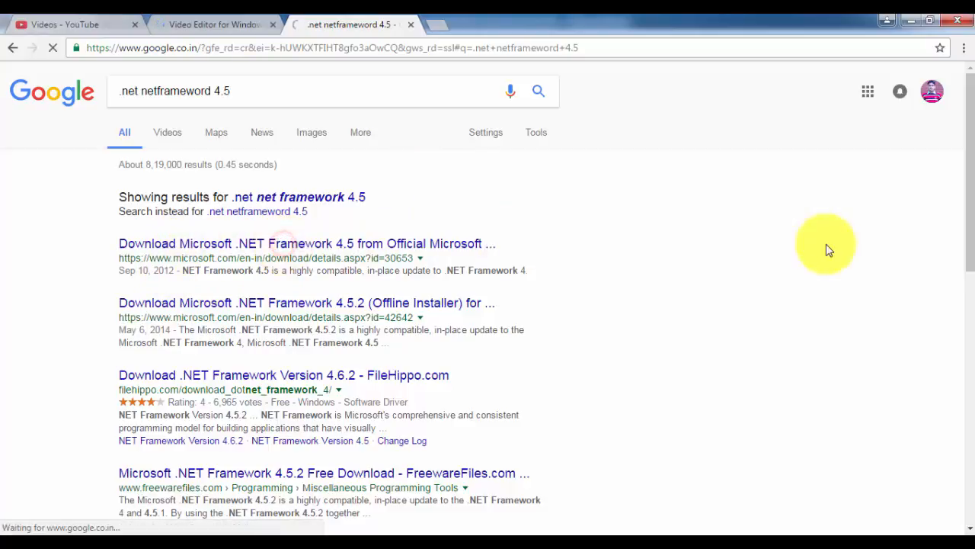
Step: Go to the official Microsoft .NET Framework 4.5 download page from the search results
left_click(307, 243)
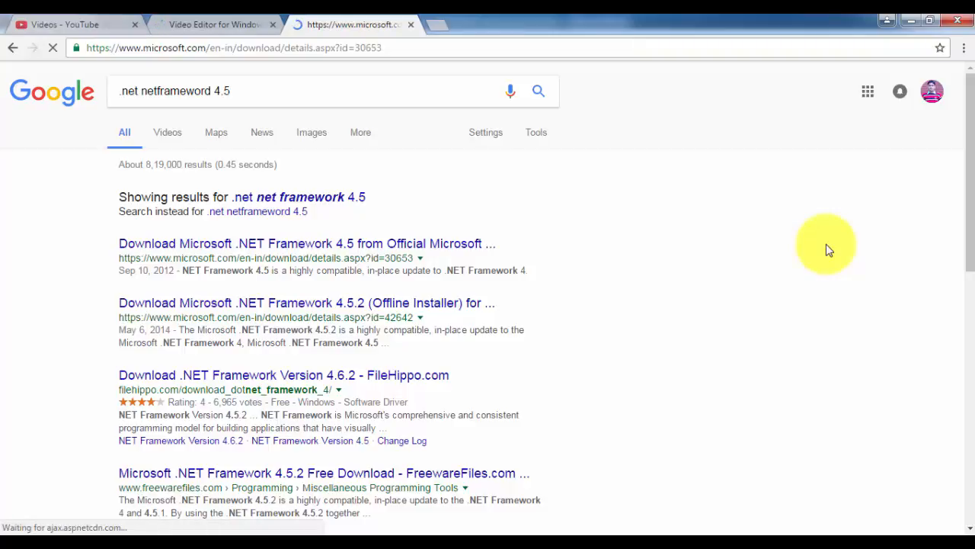
Step: Reach the .NET Framework 4.5 Download section on microsoft.com with English selected
left_click(307, 244)
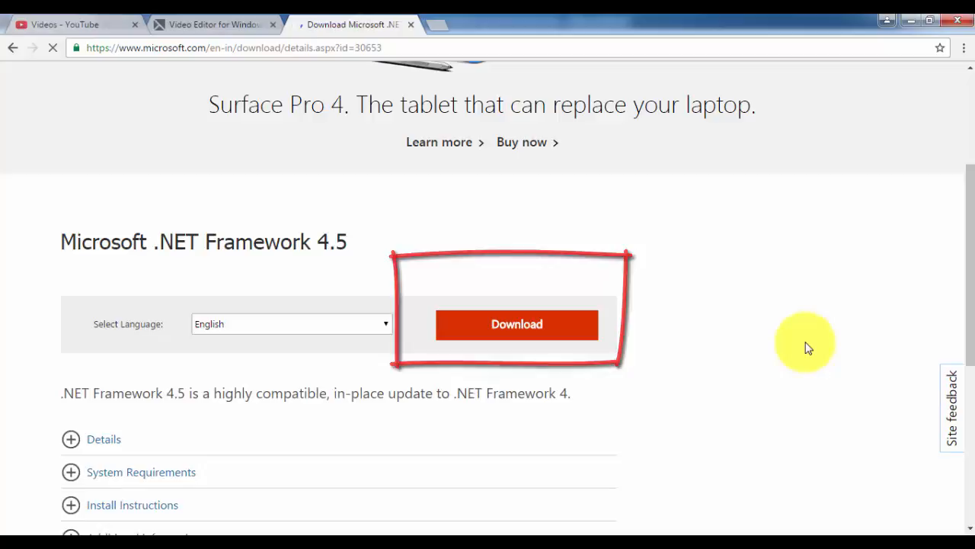
Step: Start the dotNetFx45 installer download, then cancel it from Chrome's download bar
left_click(517, 324)
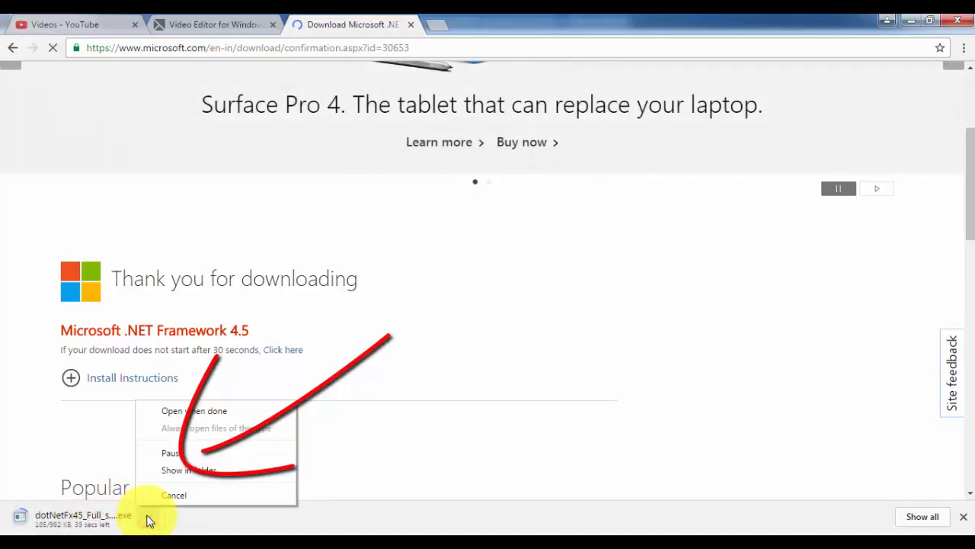
left_click(174, 495)
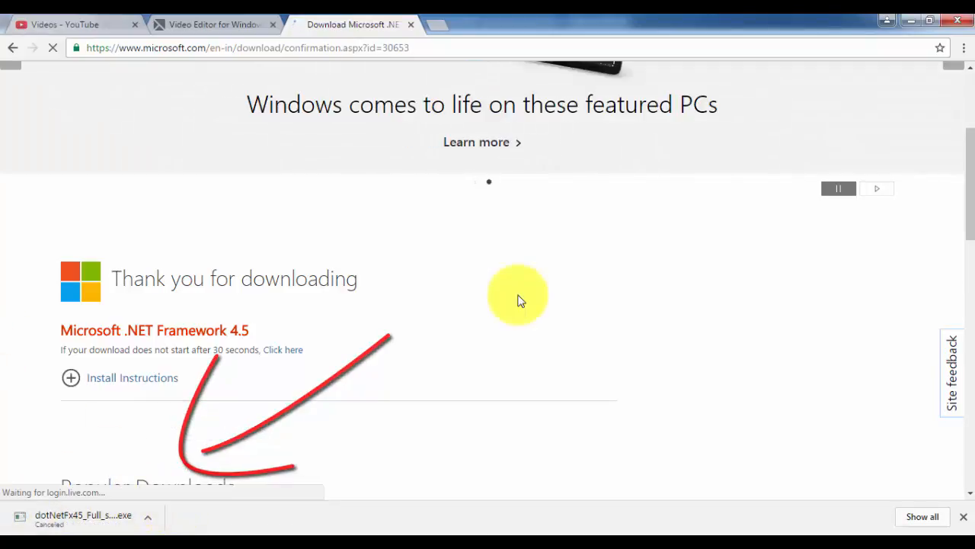